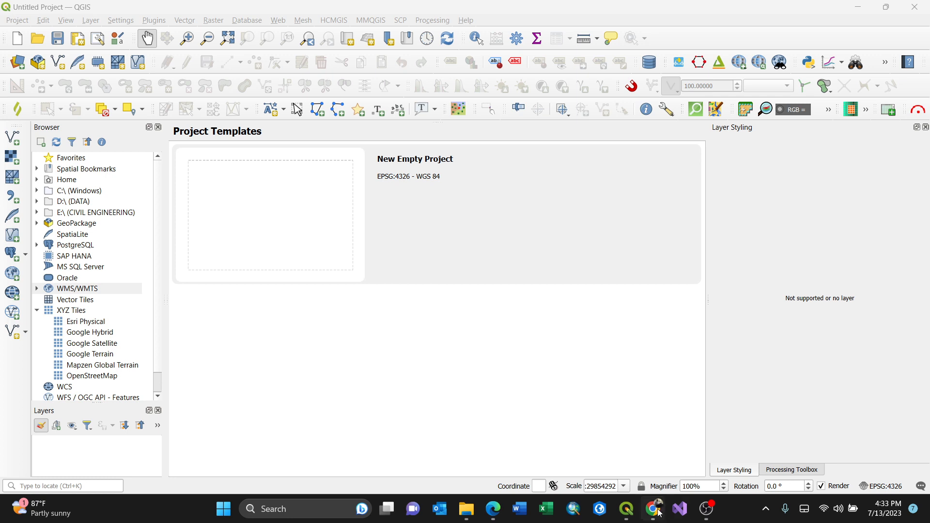
- Switch to the Mineral Resource Data System page in Chrome
click(652, 509)
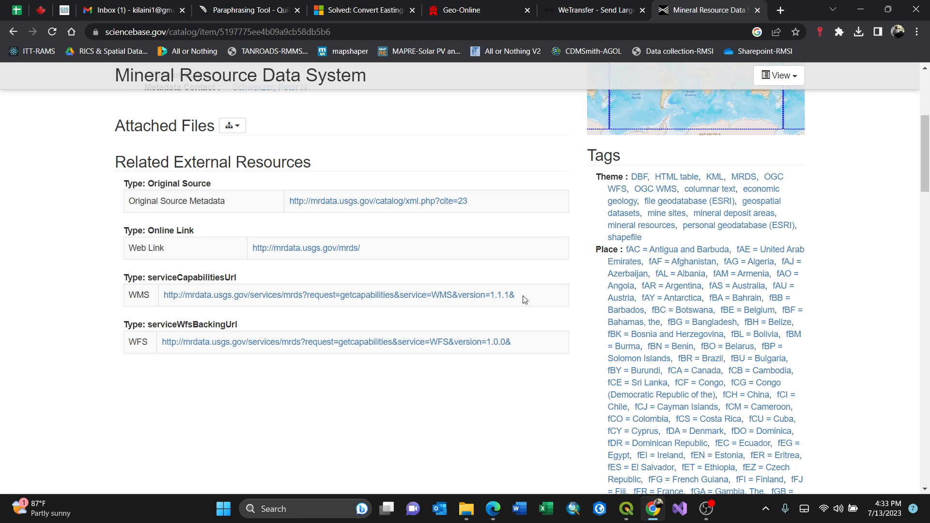
- Copy the WMS serviceCapabilitiesUrl address from the page and return to QGIS
drag(356, 295, 515, 295)
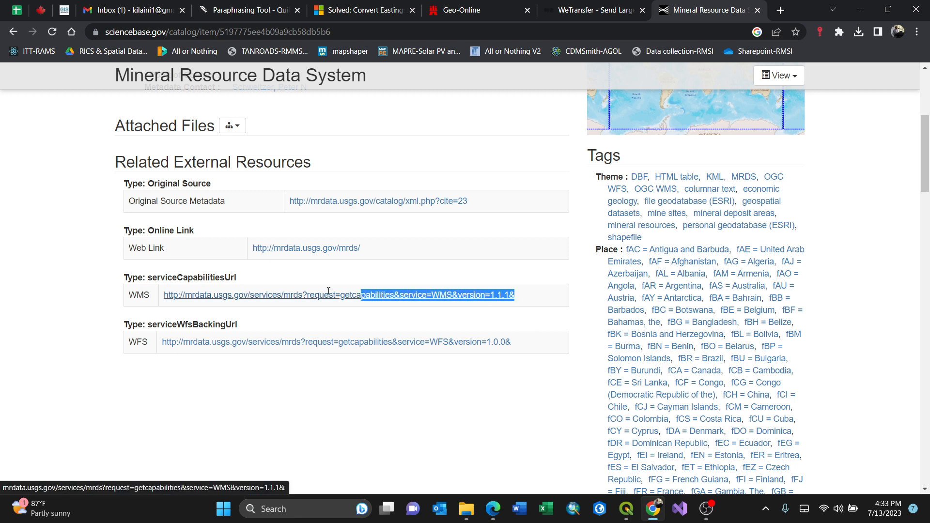
triple_click(326, 295)
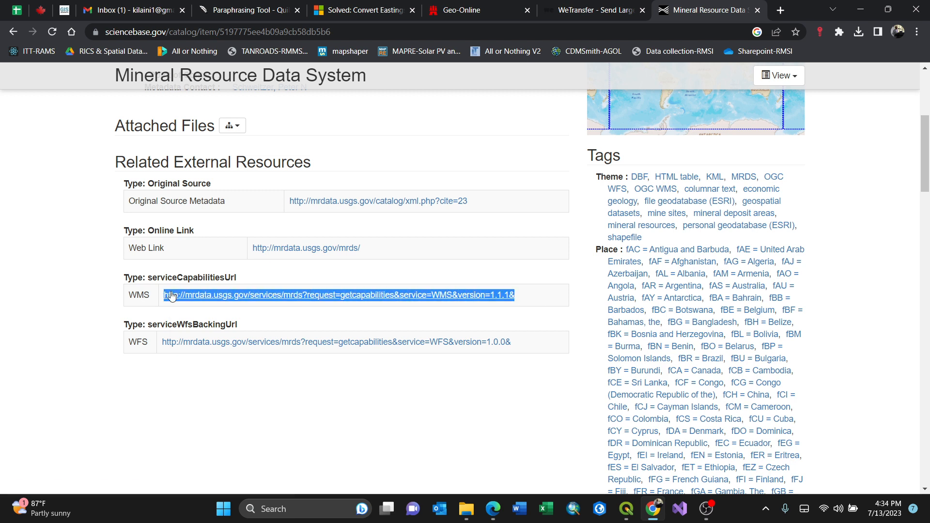
right_click(338, 295)
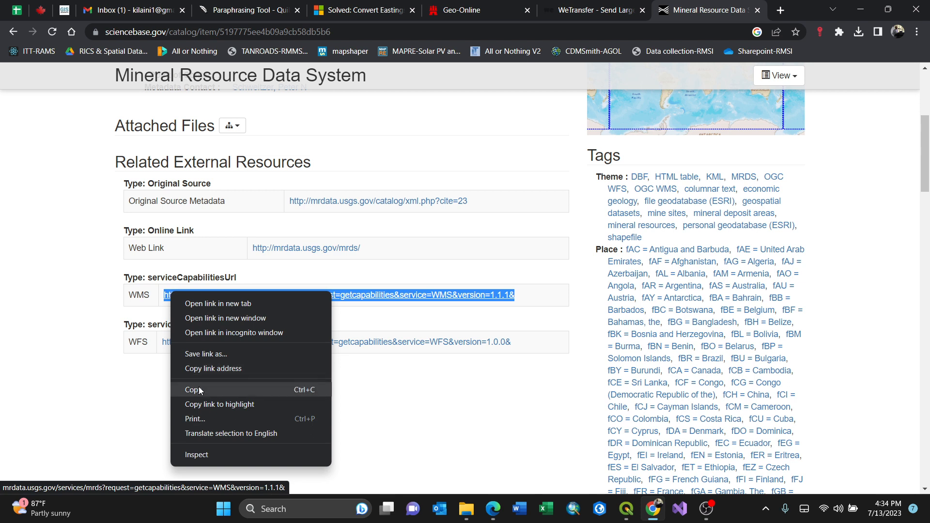
click(192, 389)
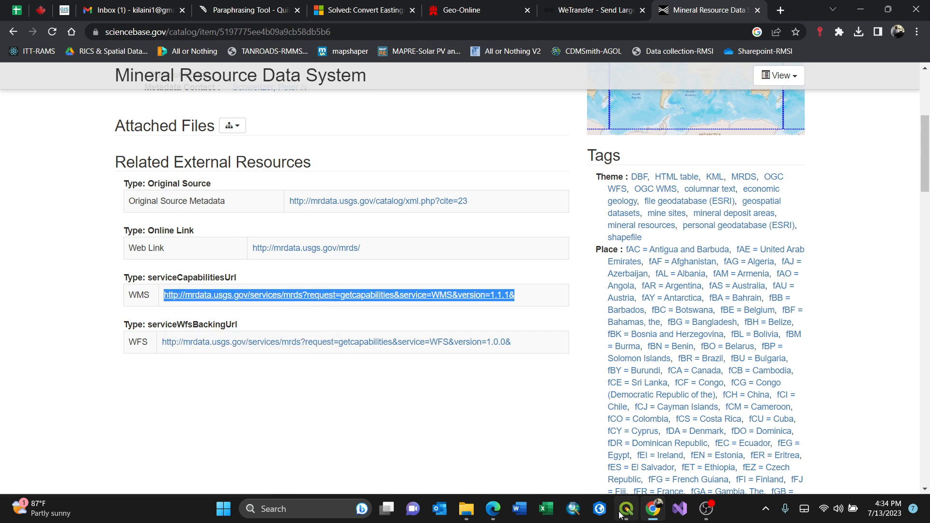
click(625, 509)
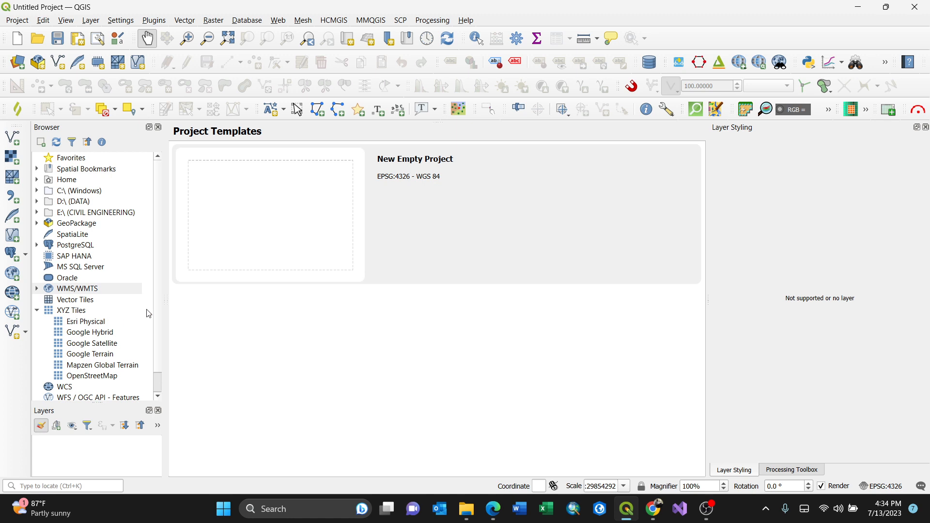
mouse_move(90, 20)
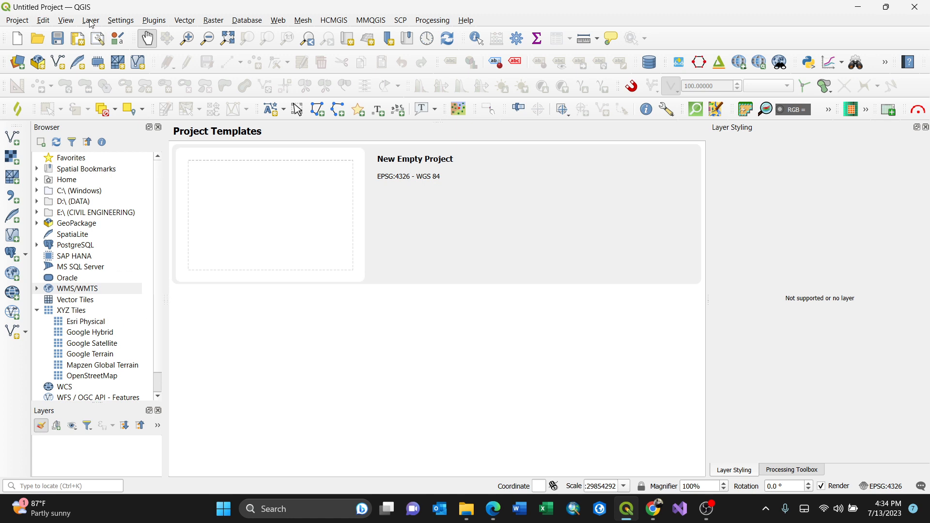
click(90, 20)
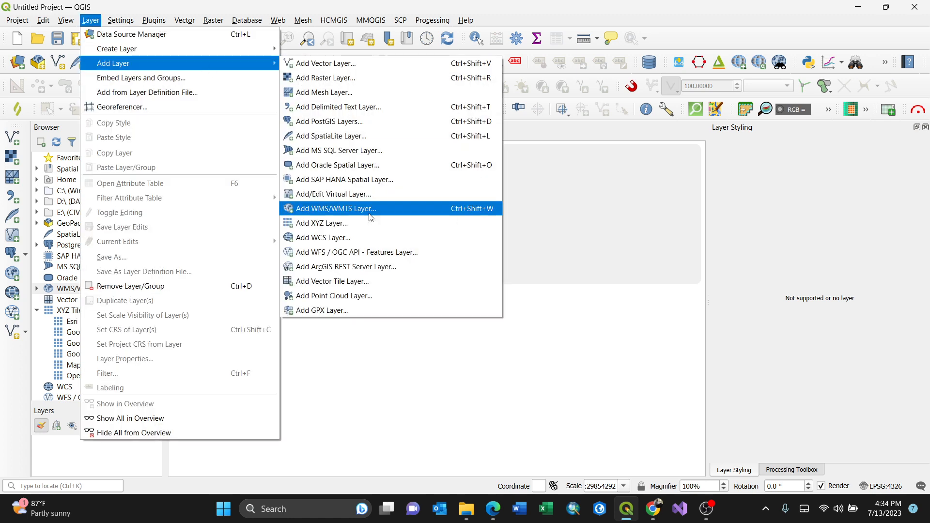
mouse_move(369, 212)
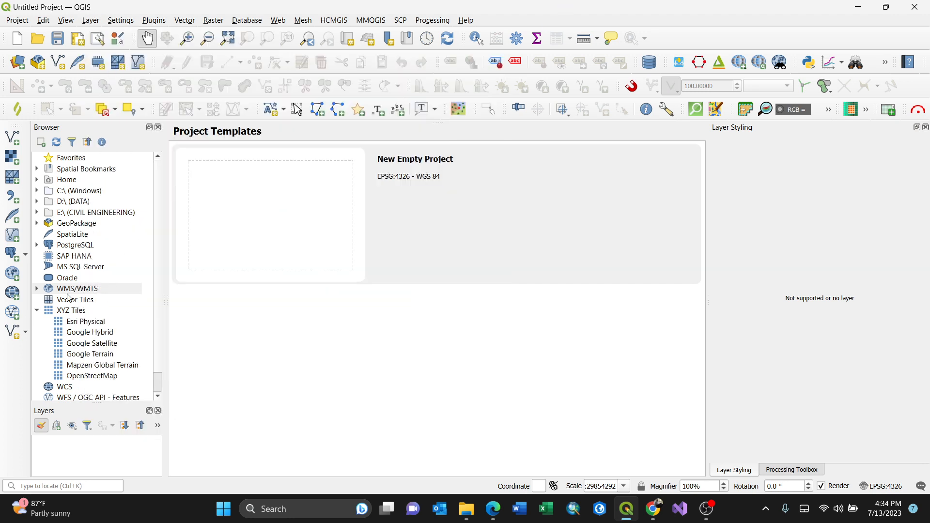
click(65, 19)
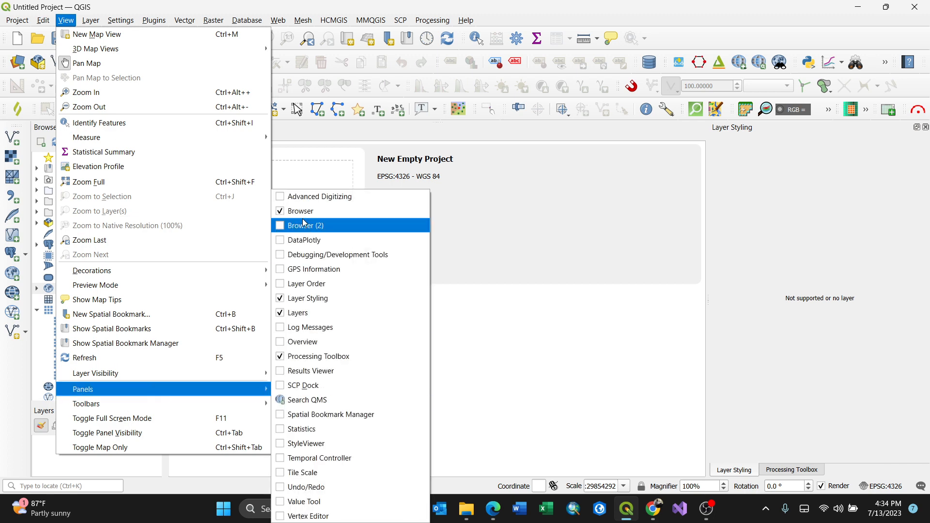
click(306, 225)
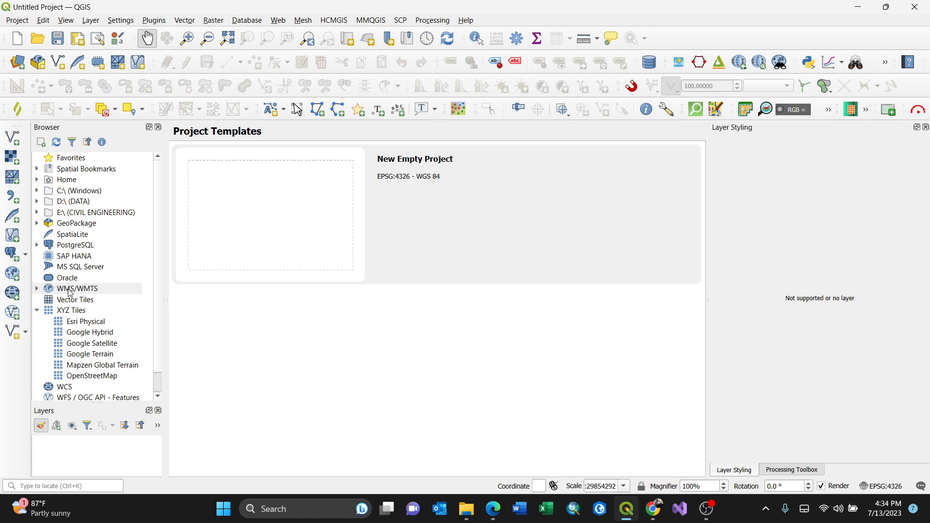
- Create a WMS/WMTS connection named MRD with the pasted USGS capabilities URL
right_click(76, 288)
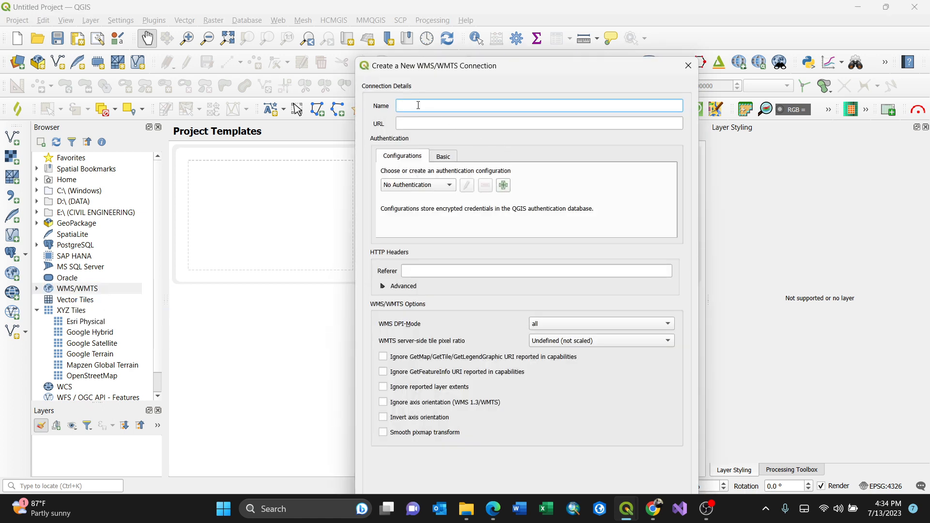
text(MRD)
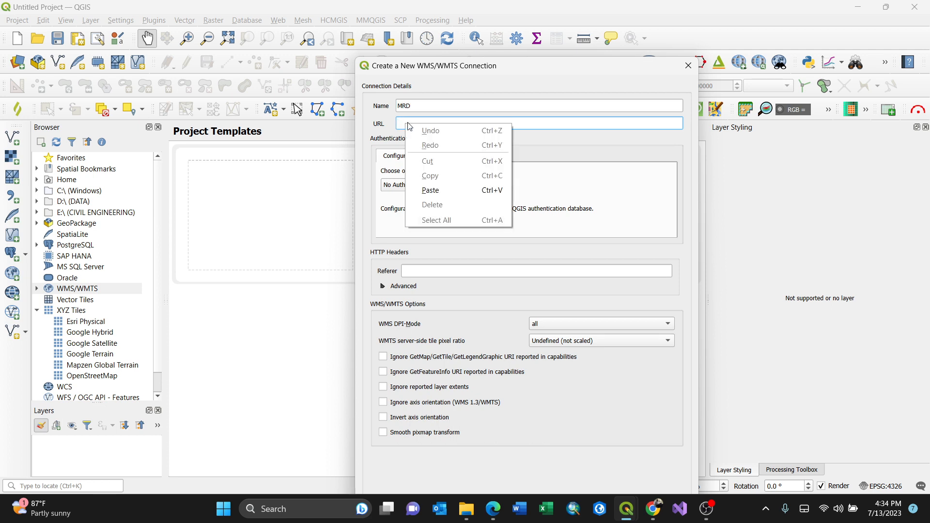
click(430, 189)
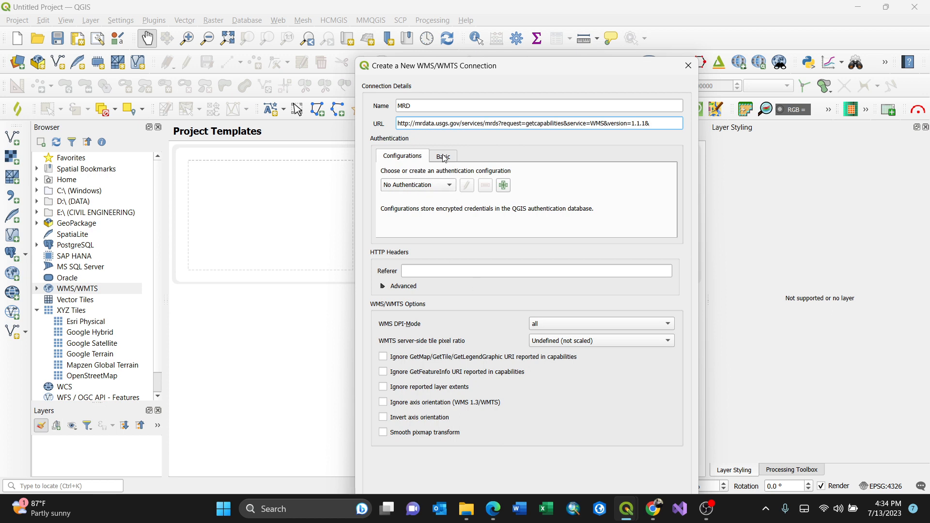
click(442, 155)
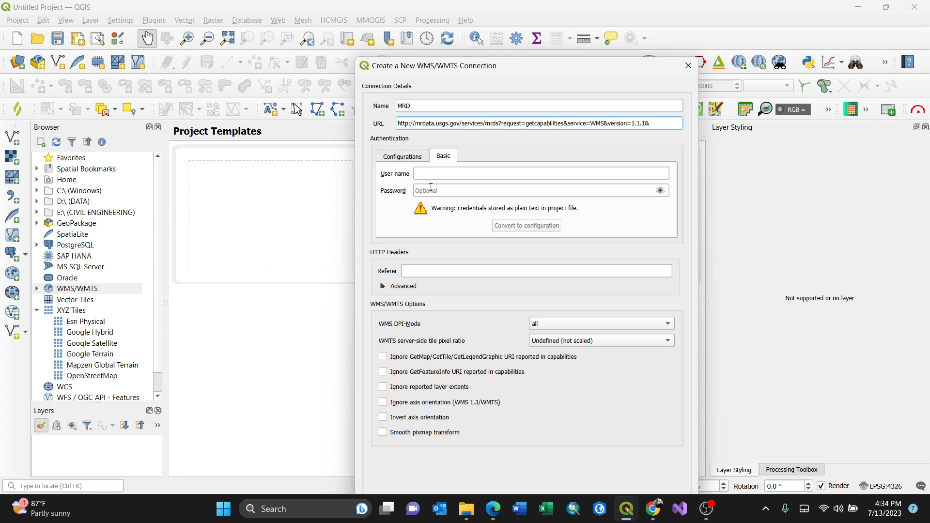
click(401, 156)
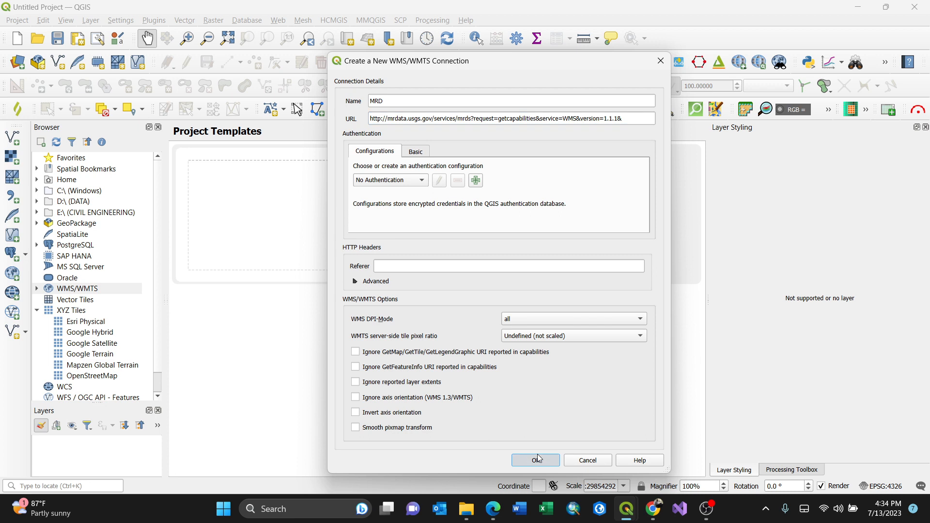
click(534, 460)
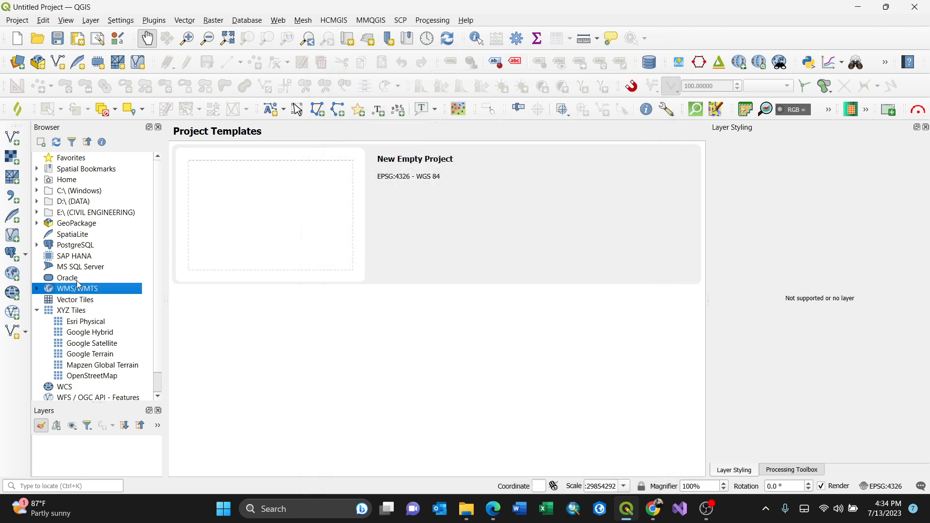
- Expand WMS/WMTS, MRD, MRDS and the Mineral Resource Data System group in the Browser
click(36, 291)
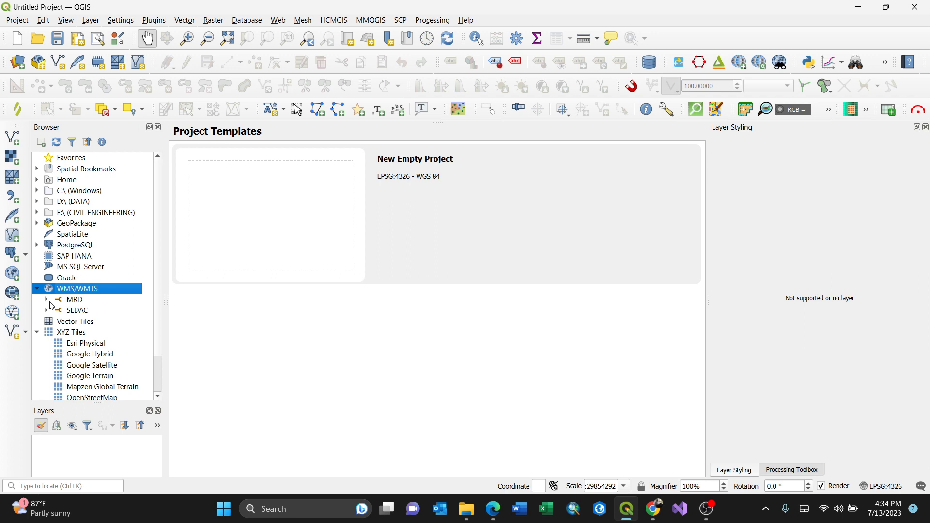
click(47, 302)
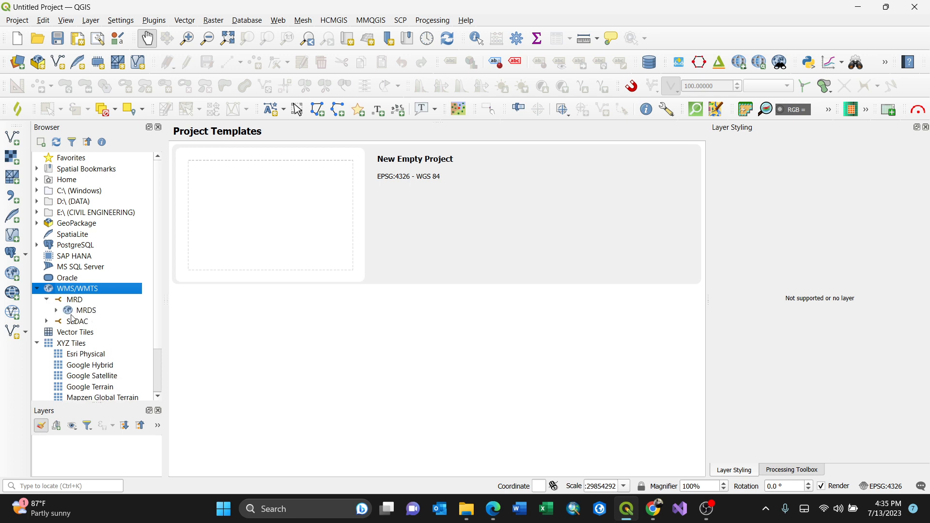
click(56, 310)
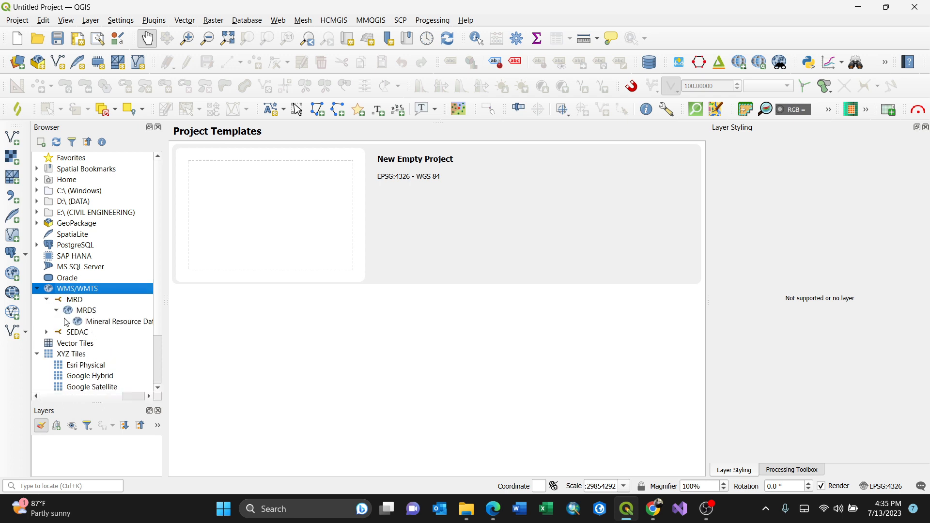
click(66, 322)
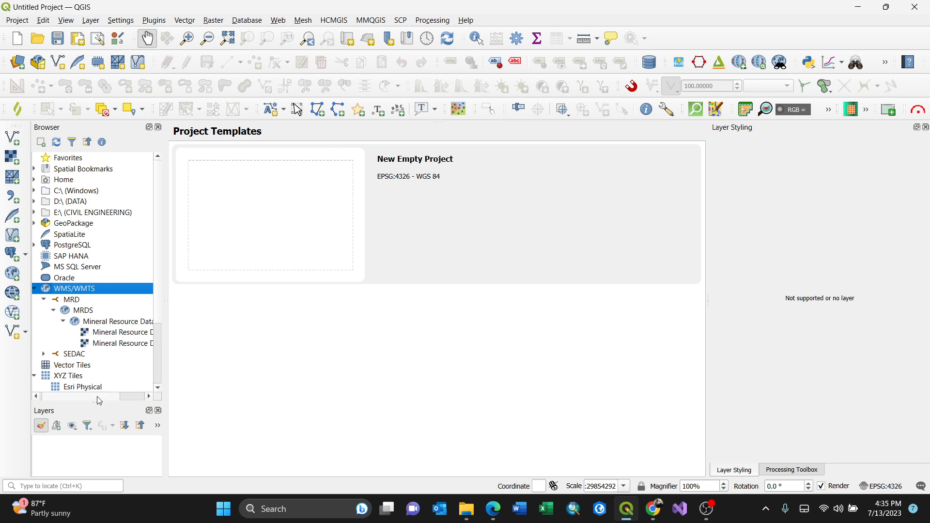
- Add the first Mineral Resource Data System layer to the map
click(106, 332)
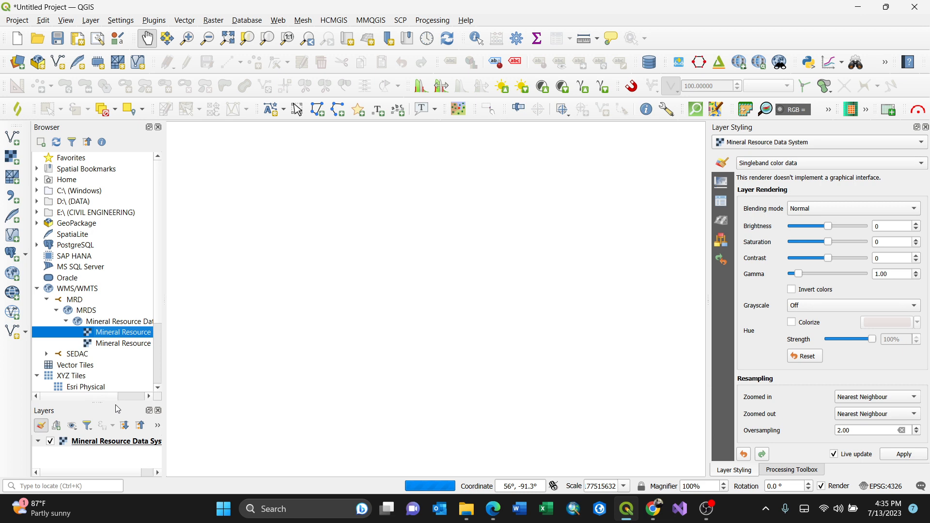
mouse_move(115, 401)
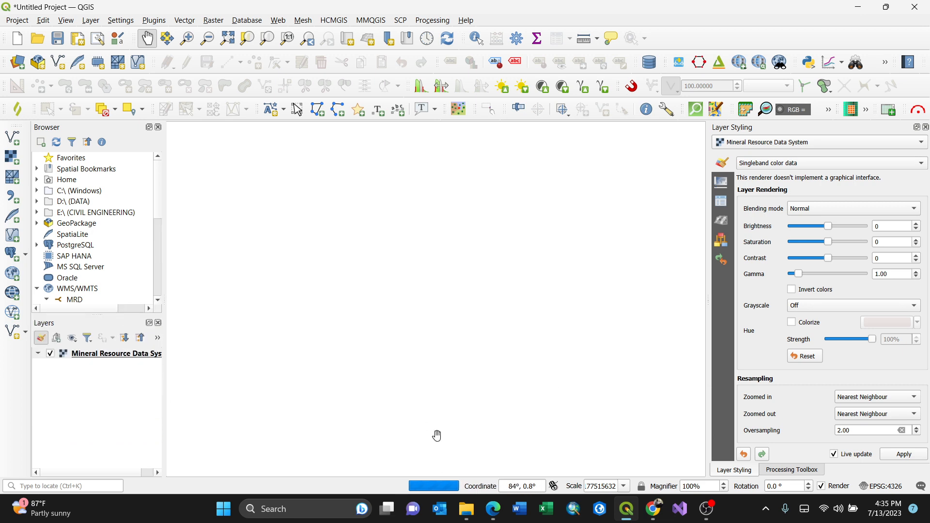
mouse_move(478, 425)
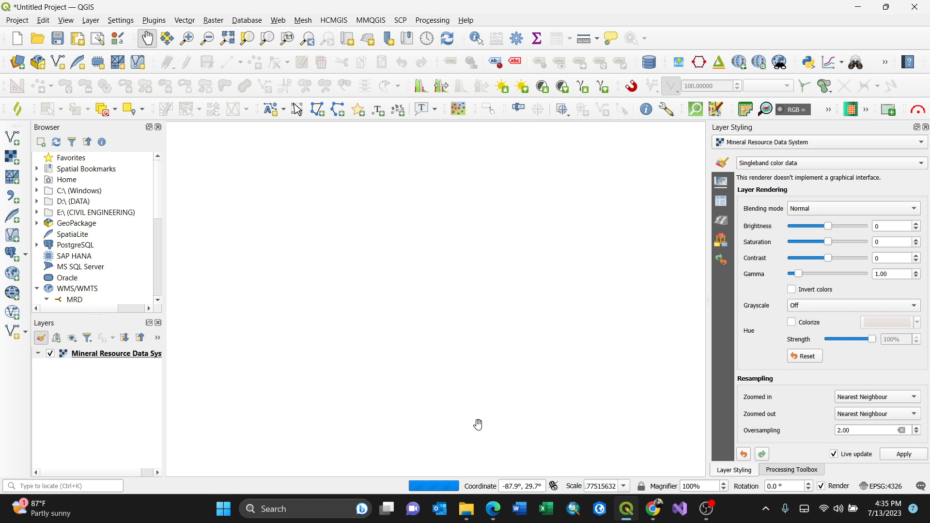
mouse_move(470, 300)
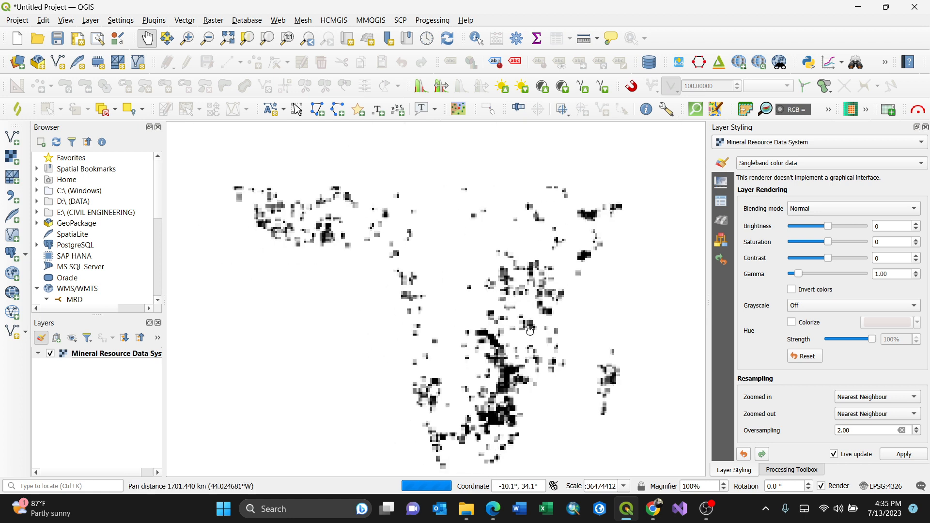
- Zoom out and pan the map to show mineral sites worldwide, including Asia
scroll(down, 3)
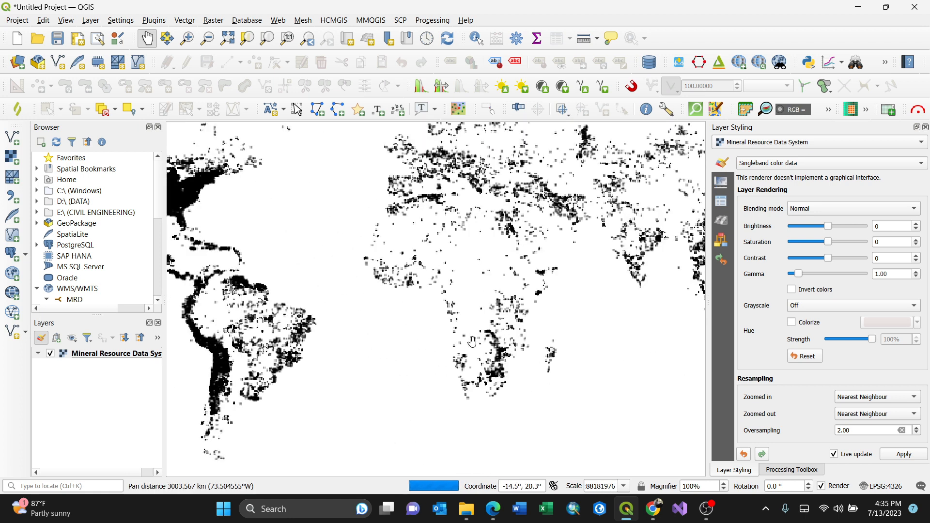
drag(473, 342, 437, 312)
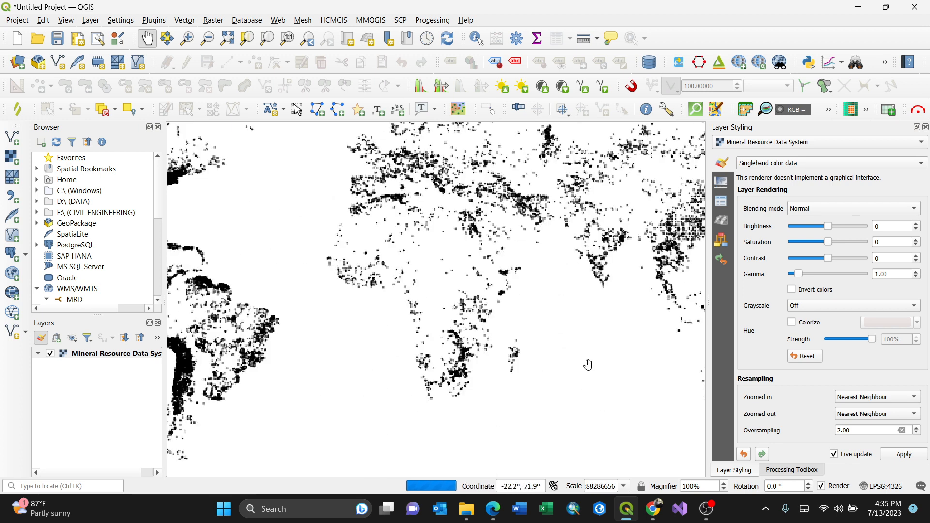
mouse_move(590, 347)
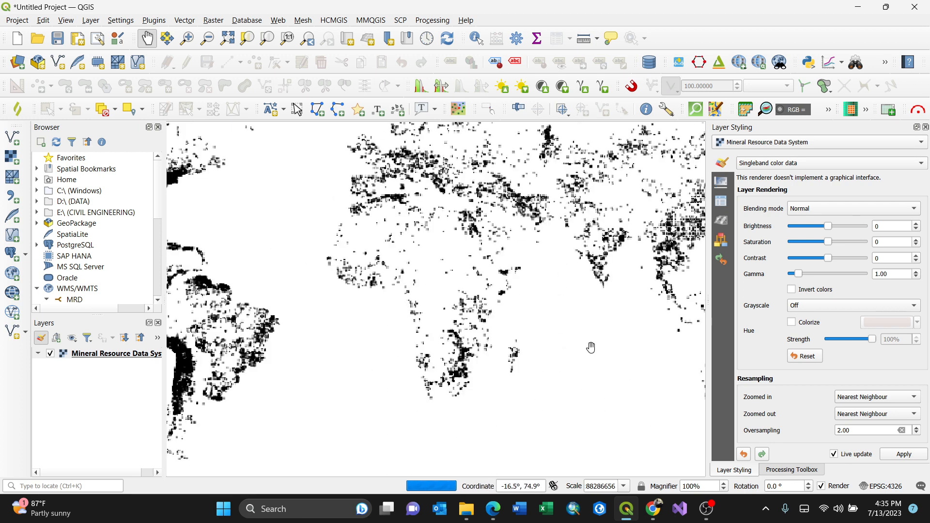
mouse_move(729, 519)
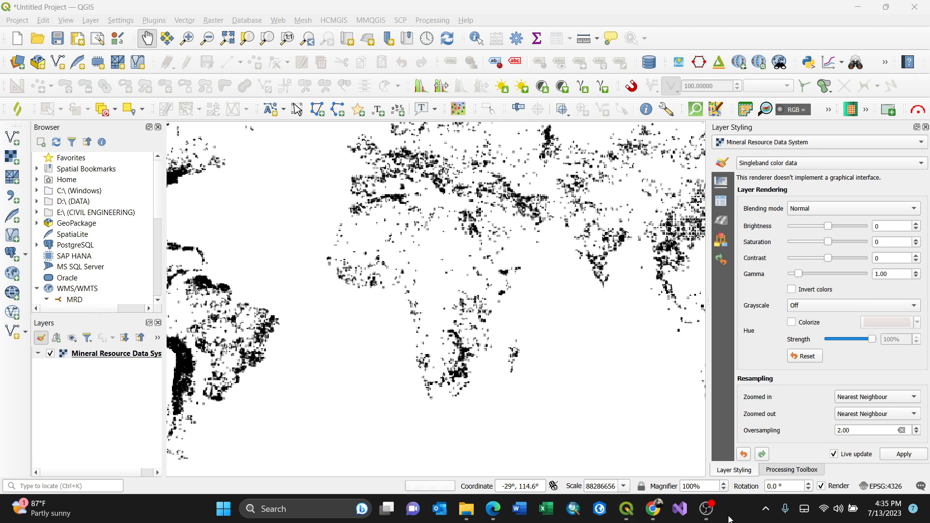